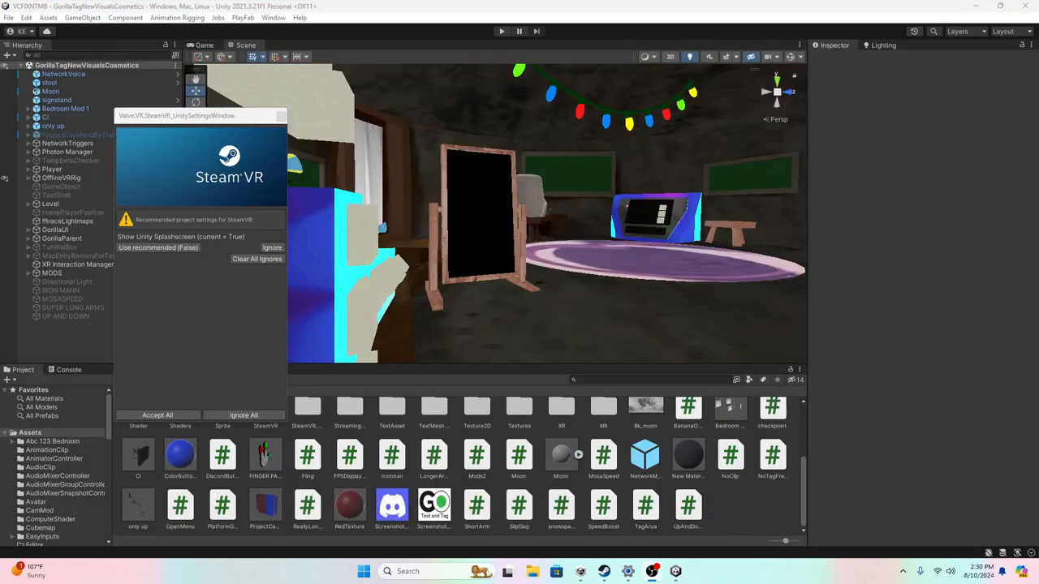
Accept all recommended SteamVR project settings and dismiss the confirmation message
click(156, 415)
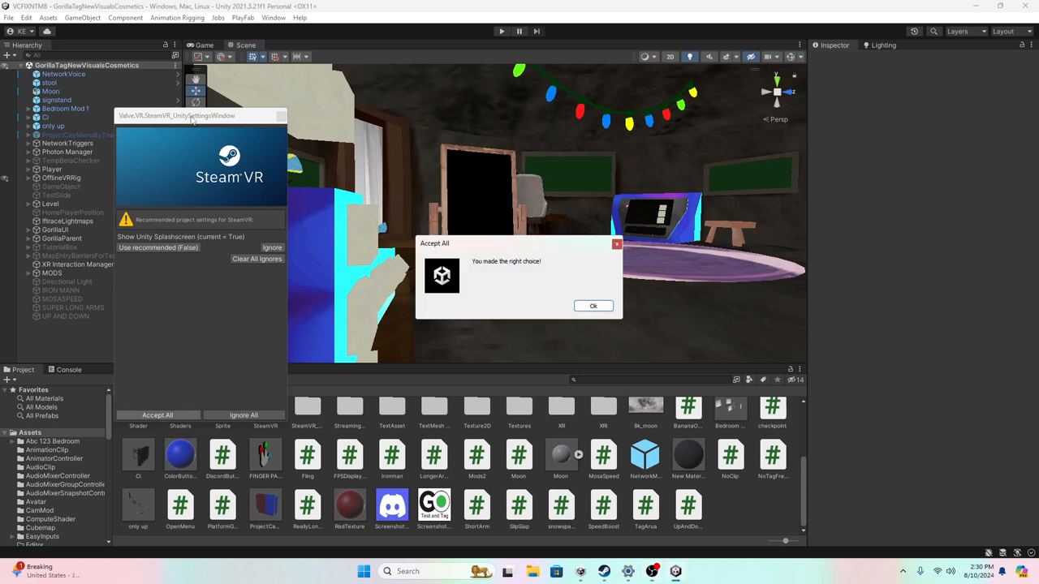
mouse_move(226, 212)
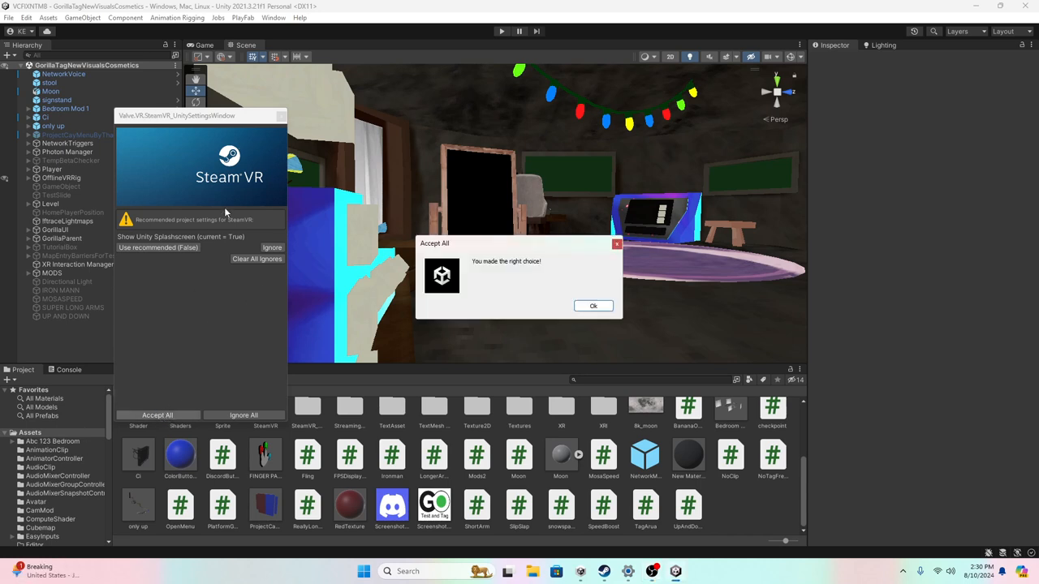
click(592, 306)
text(Mirror 1)
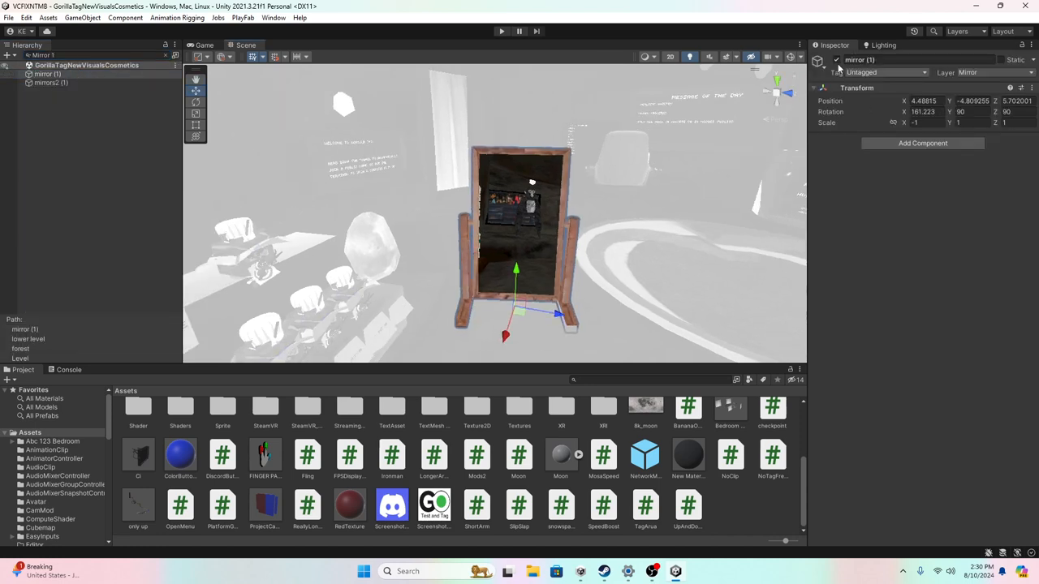
Deactivate mirror (1) by unchecking its active checkbox in the Inspector
click(818, 60)
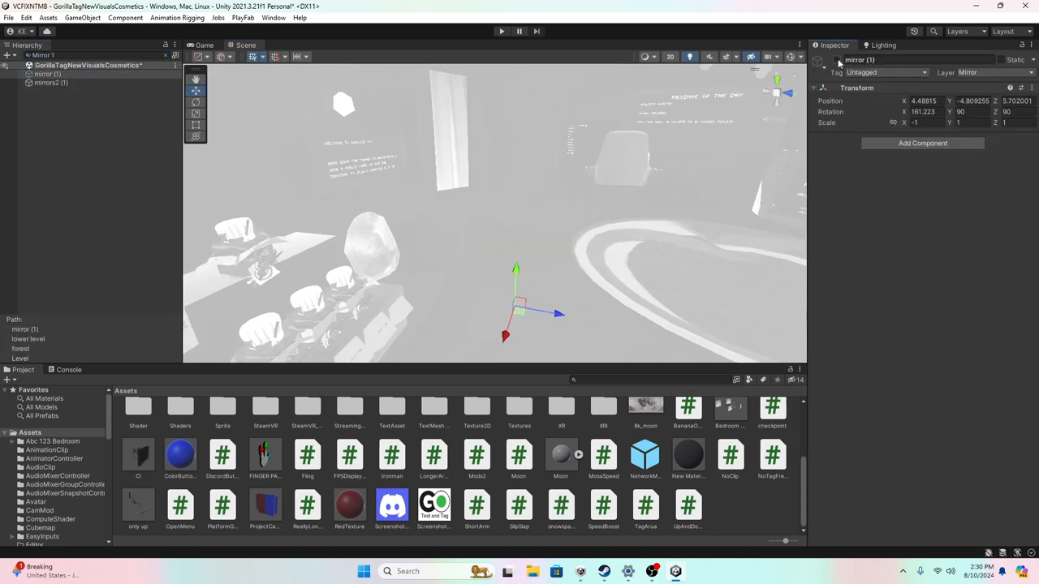